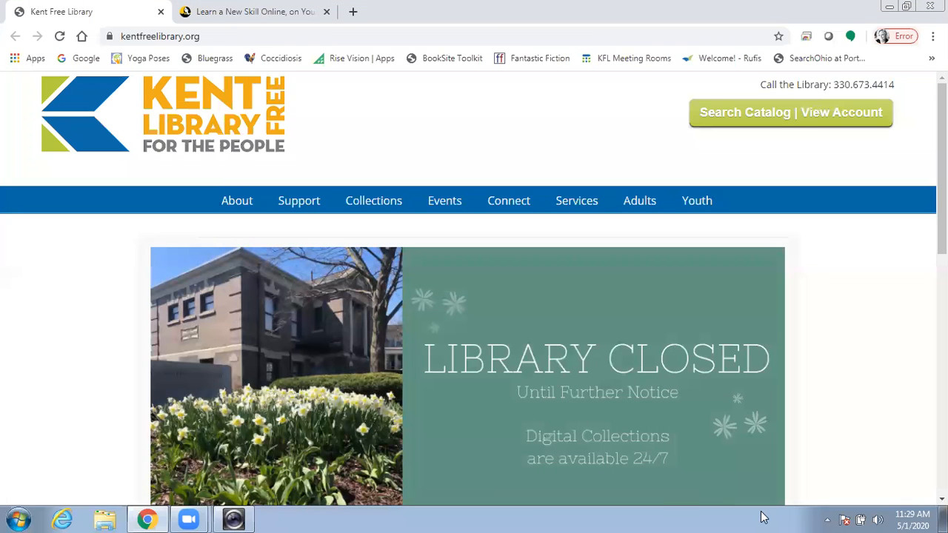
{"action": "mouse_move", "coordinate": [599, 352]}
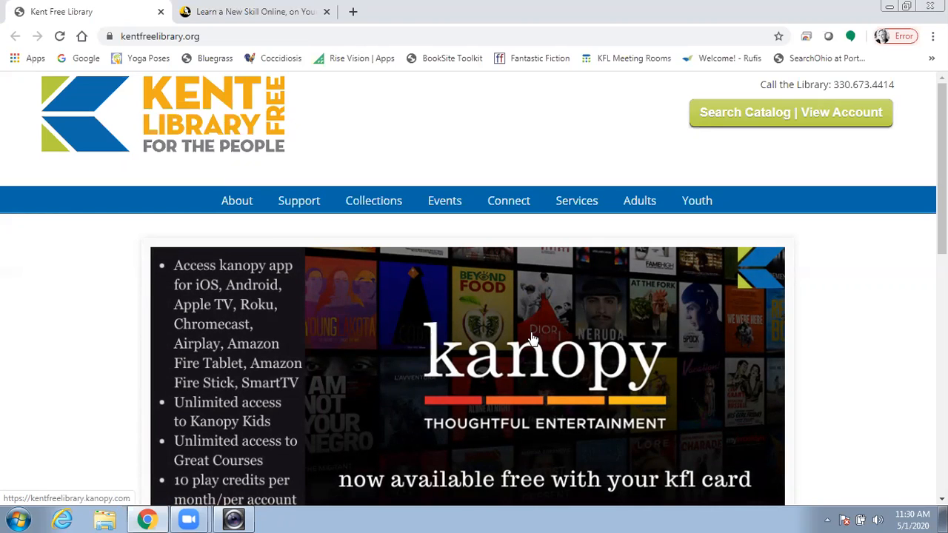
From Collections > Research, reach Business, Law & Employment Resources and launch LinkedIn Learning.
{"action": "left_click", "coordinate": [373, 200]}
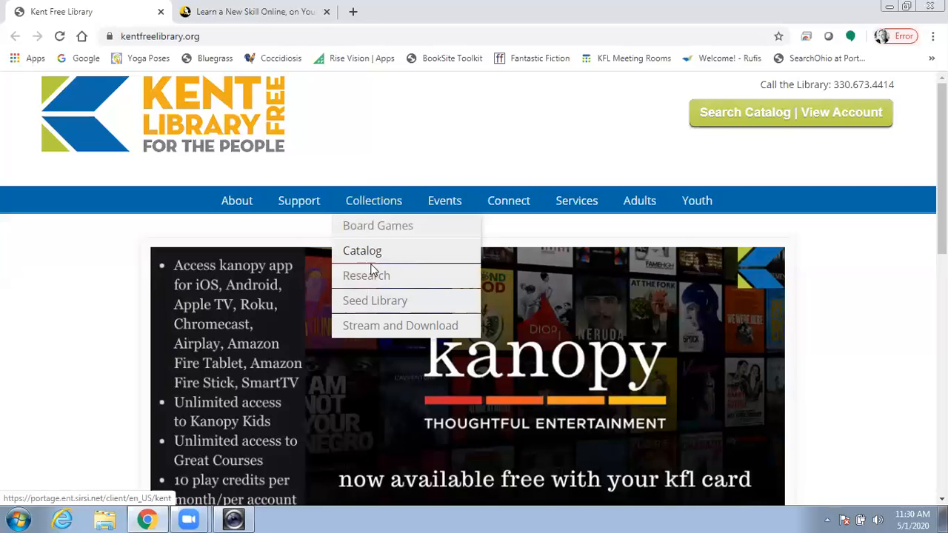
{"action": "left_click", "coordinate": [366, 274]}
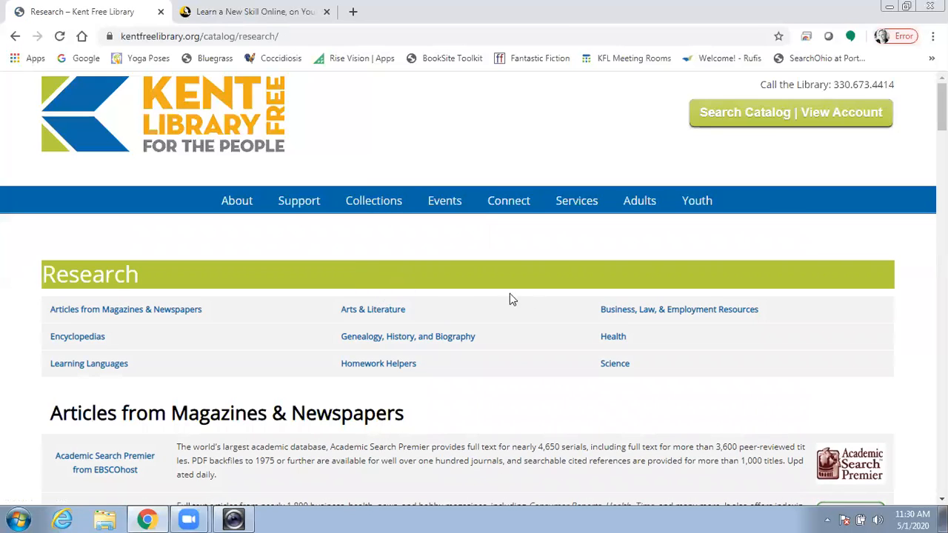
{"action": "mouse_move", "coordinate": [646, 310]}
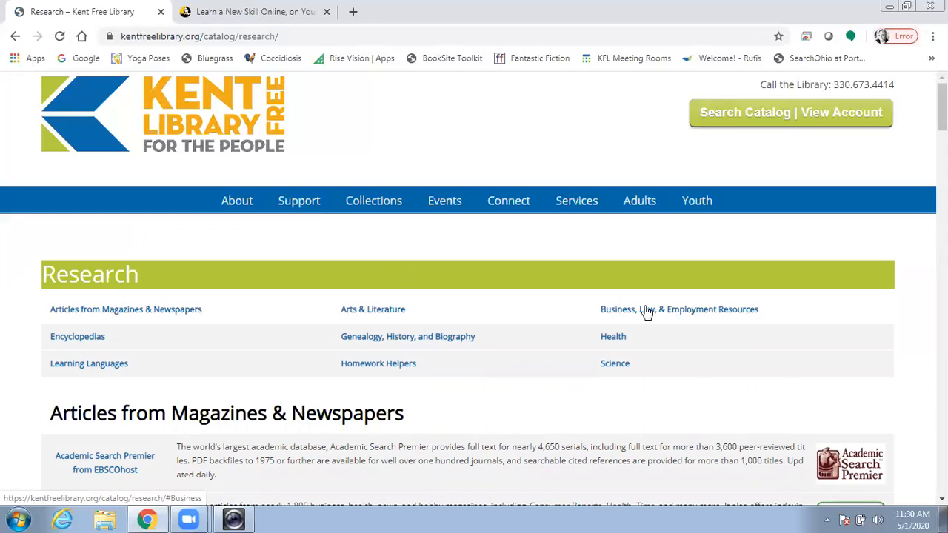
{"action": "left_click", "coordinate": [678, 309]}
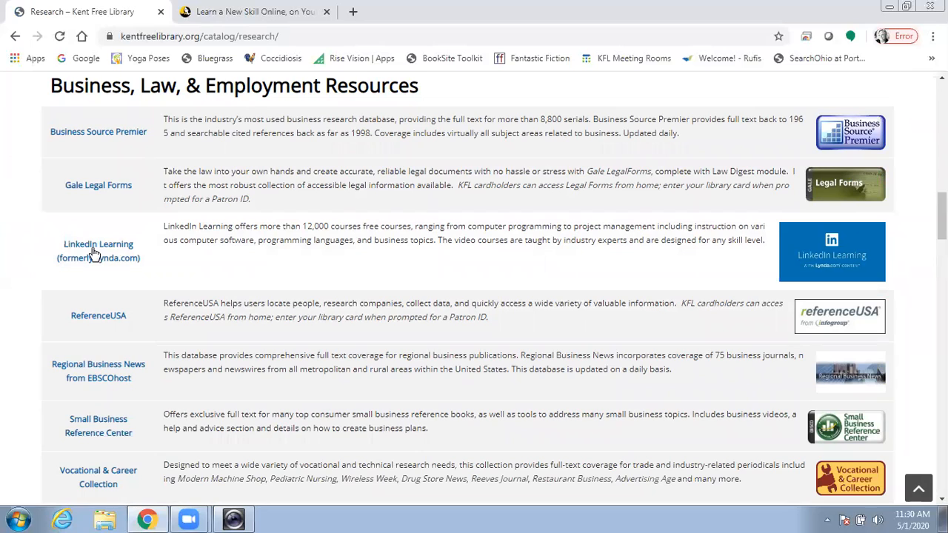
{"action": "left_click", "coordinate": [97, 243]}
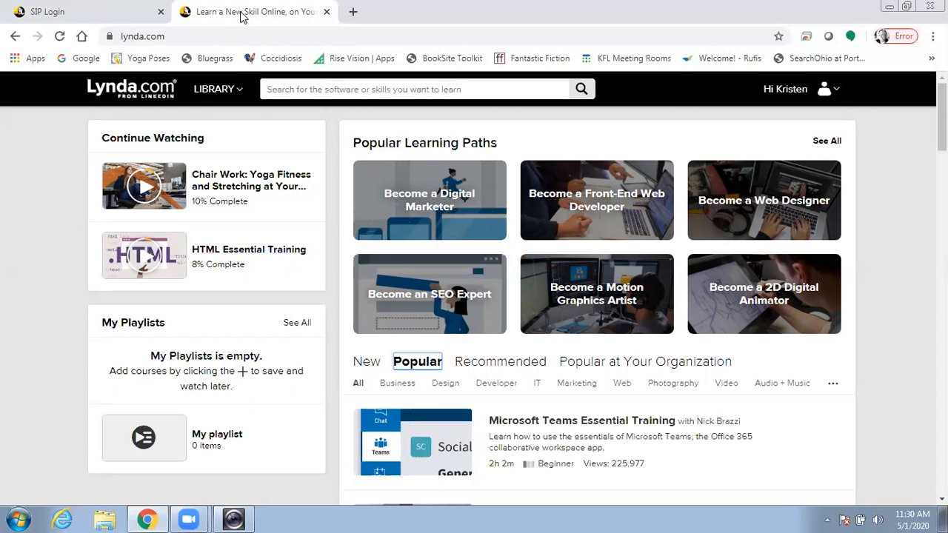
{"action": "mouse_move", "coordinate": [429, 200]}
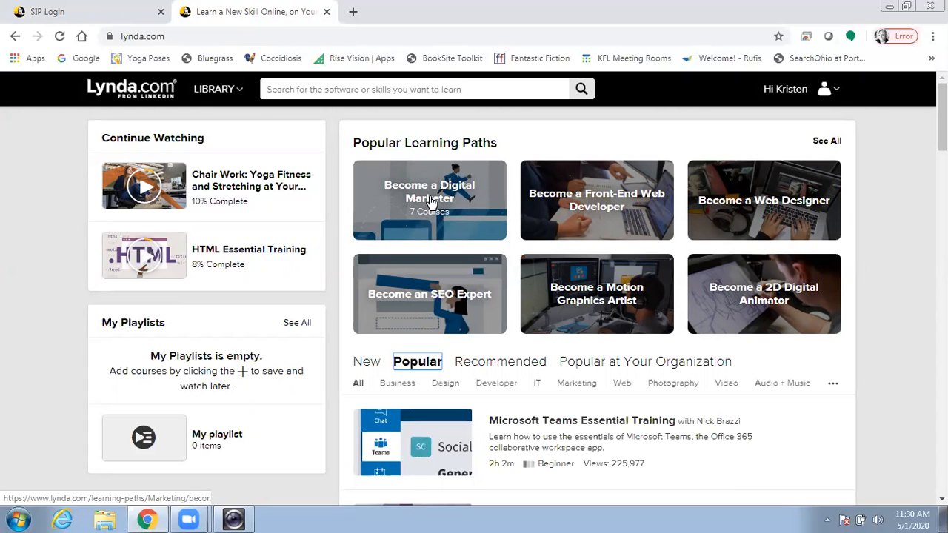
{"action": "mouse_move", "coordinate": [765, 200]}
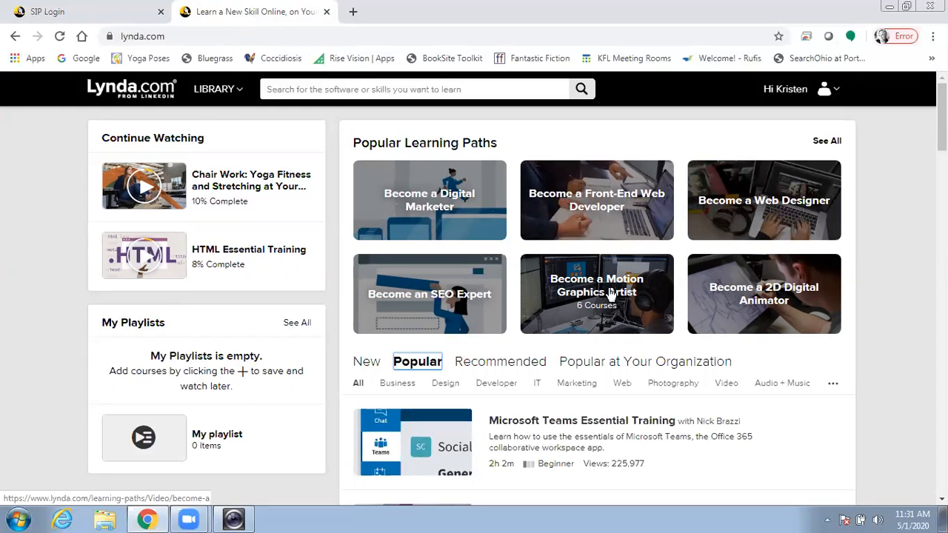
Scroll the Lynda.com home page down through Popular courses to Learning Zoom and Excel 2016.
{"action": "scroll", "scroll_direction": "down", "scroll_amount": 3}
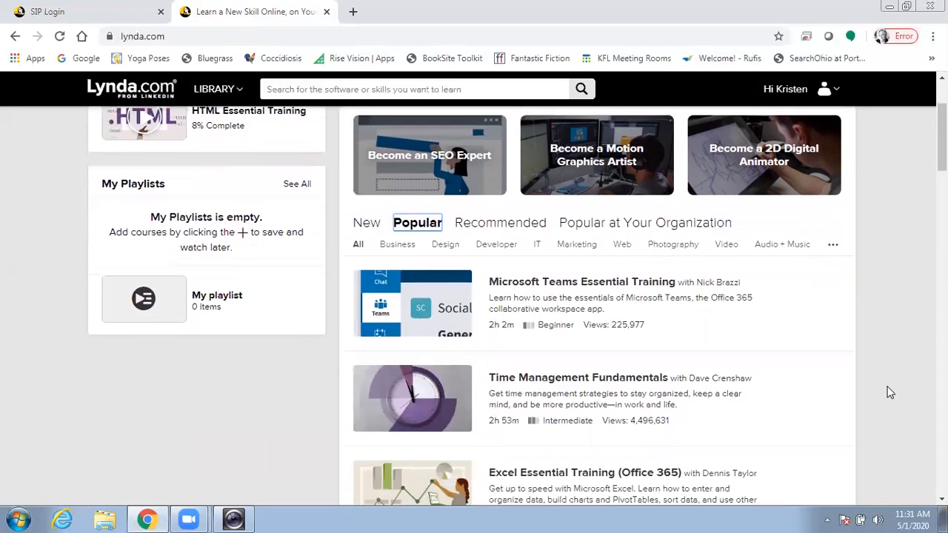
{"action": "scroll", "scroll_direction": "down", "scroll_amount": 3}
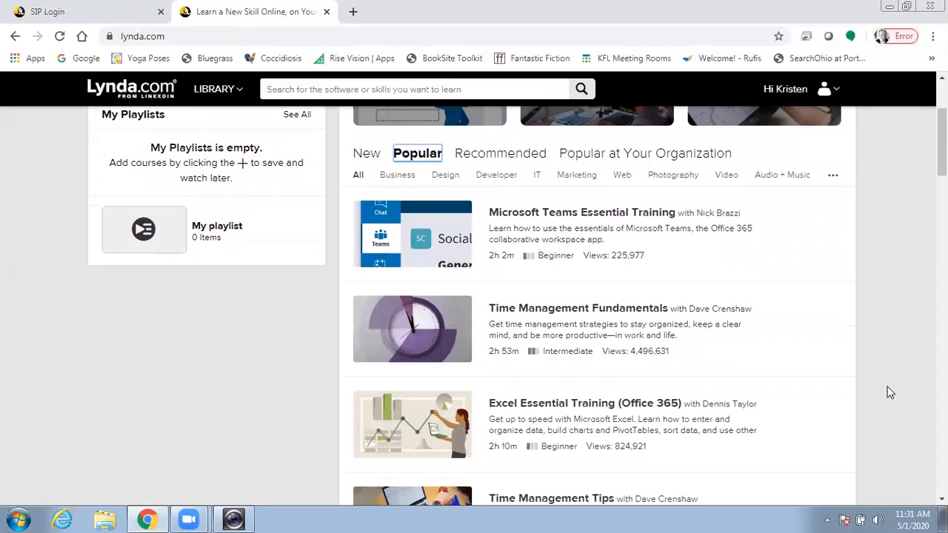
{"action": "mouse_move", "coordinate": [873, 388]}
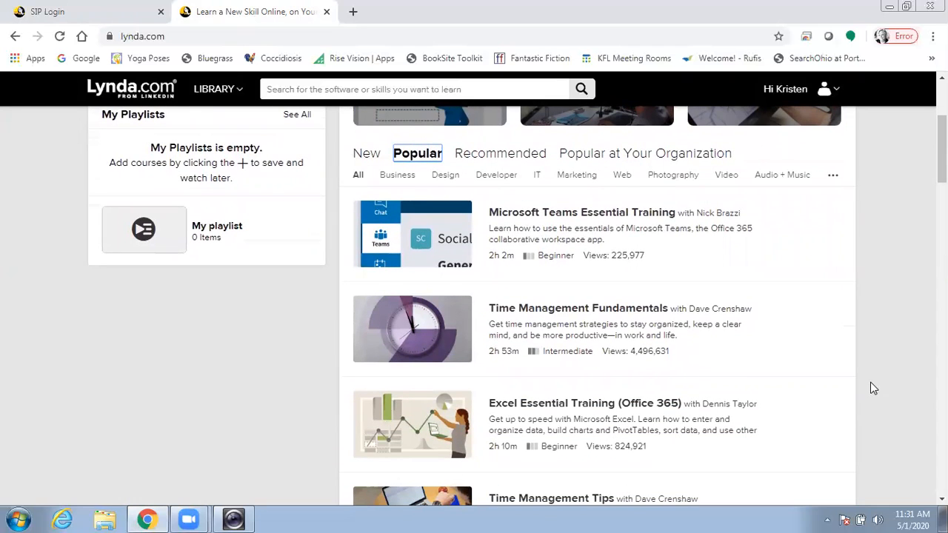
{"action": "scroll", "scroll_direction": "down", "scroll_amount": 3}
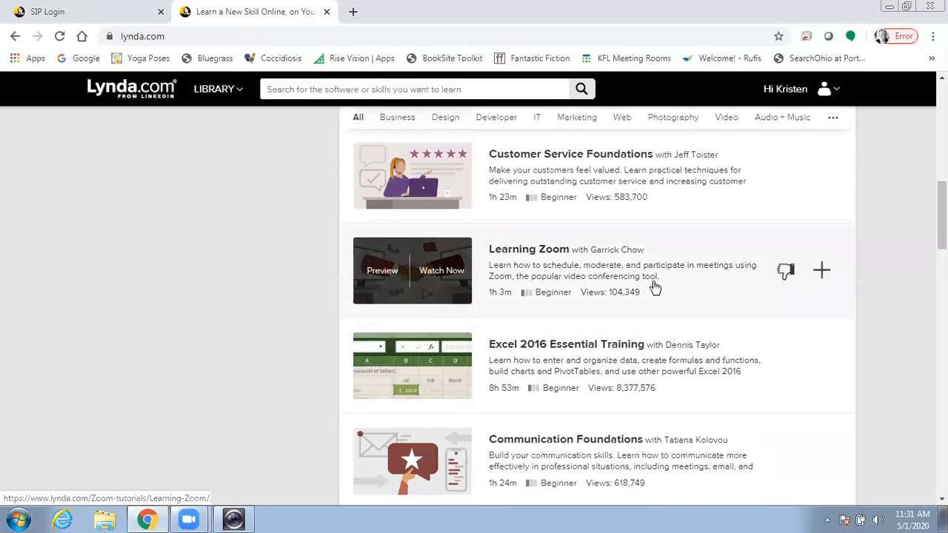
{"action": "mouse_move", "coordinate": [894, 340]}
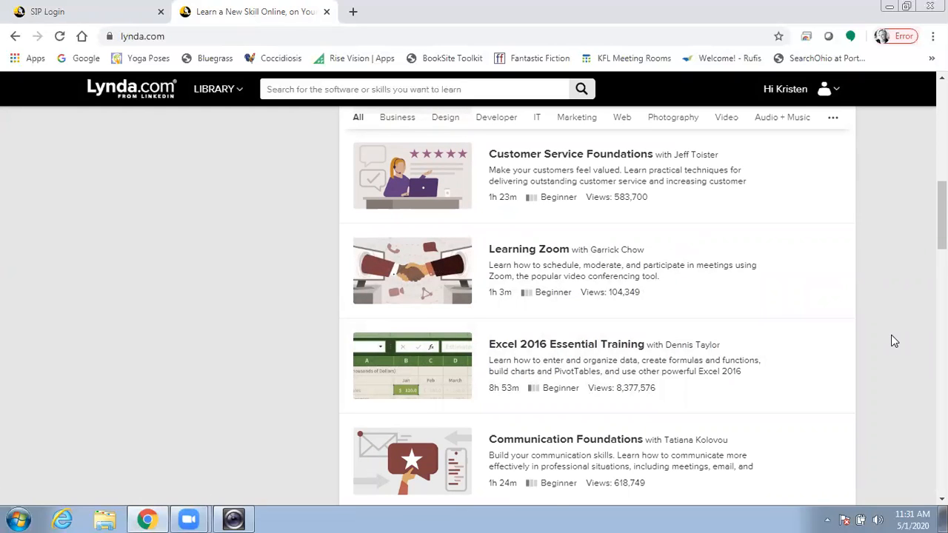
{"action": "mouse_move", "coordinate": [832, 157]}
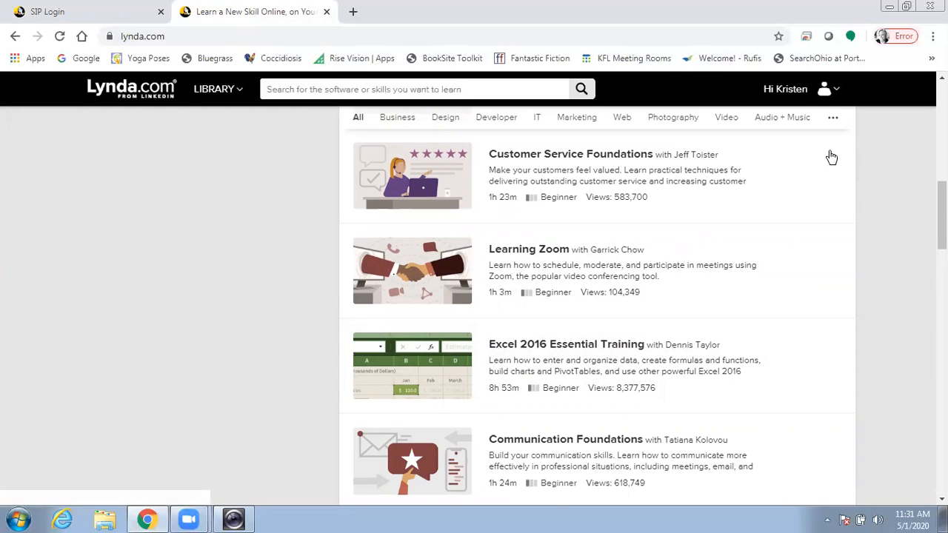
Show the Library subject menu with Topics, Software and Learning Paths for 3D + Animation.
{"action": "left_click", "coordinate": [215, 89]}
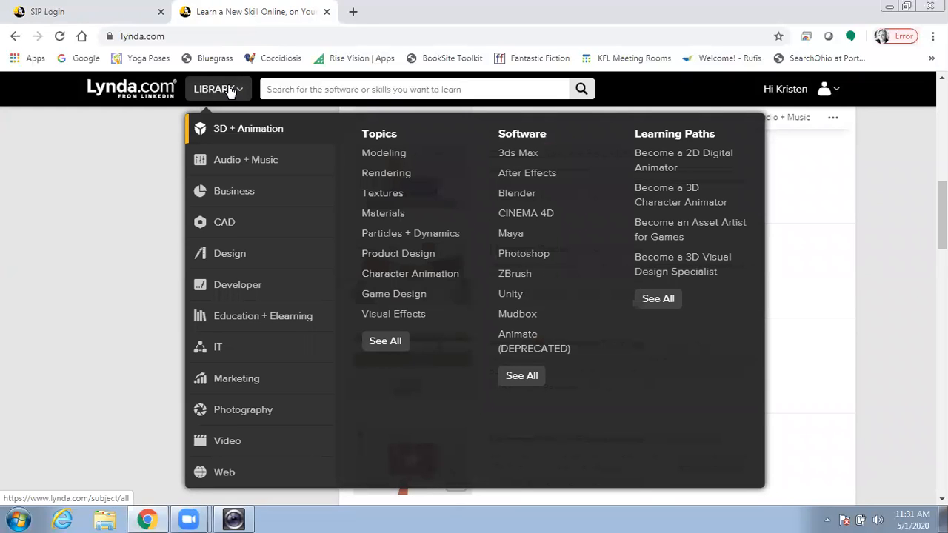
{"action": "mouse_move", "coordinate": [234, 132]}
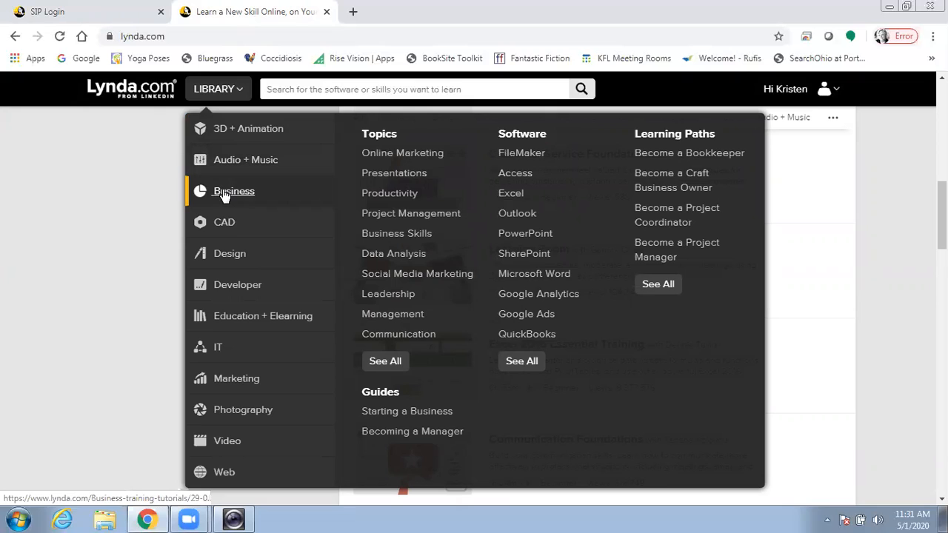
{"action": "mouse_move", "coordinate": [394, 172]}
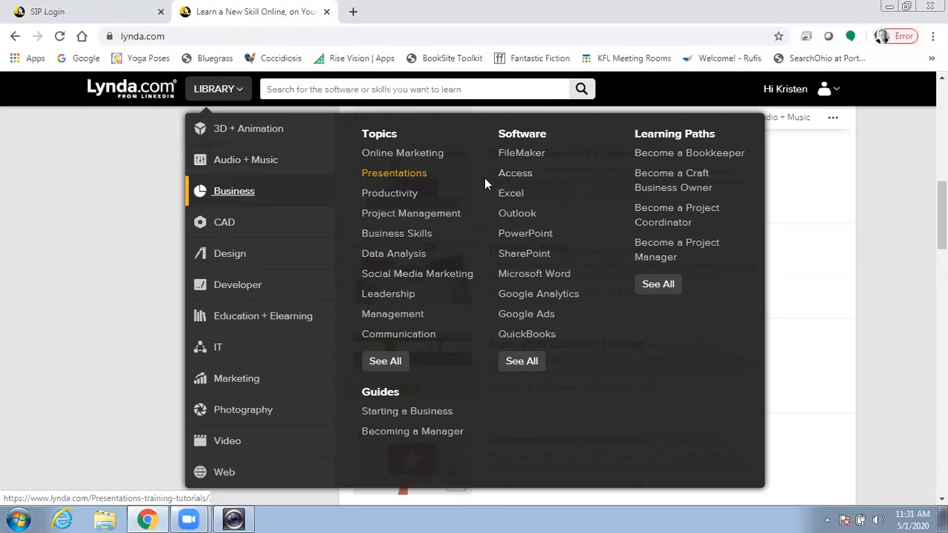
{"action": "mouse_move", "coordinate": [509, 193]}
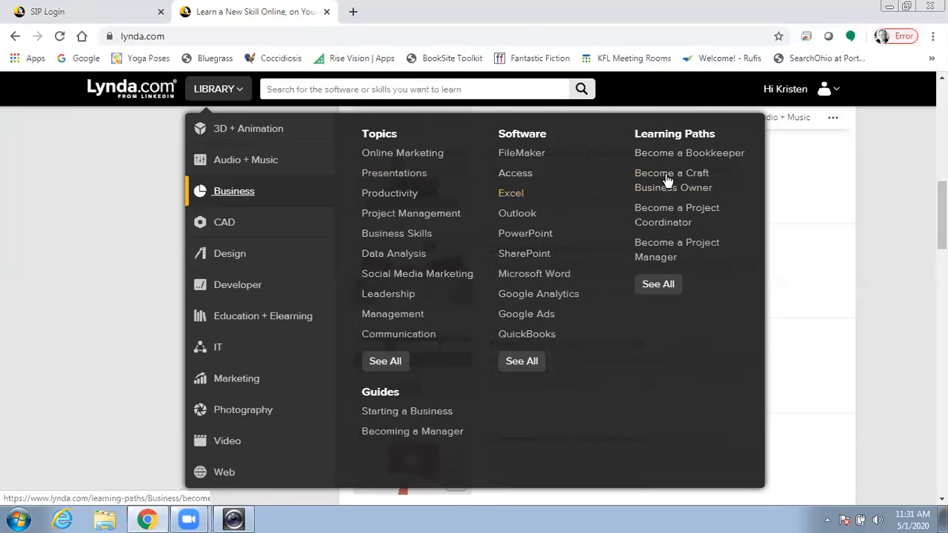
{"action": "mouse_move", "coordinate": [670, 215]}
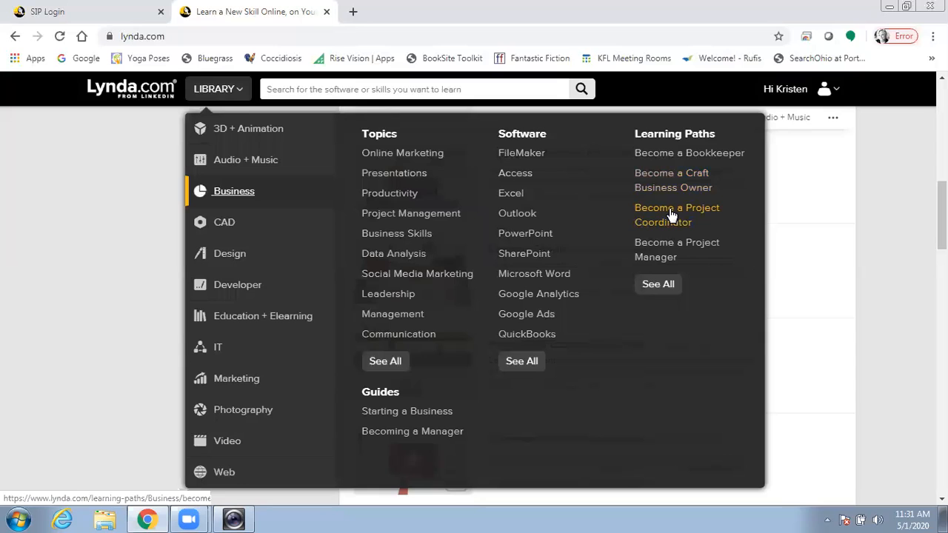
{"action": "mouse_move", "coordinate": [660, 249]}
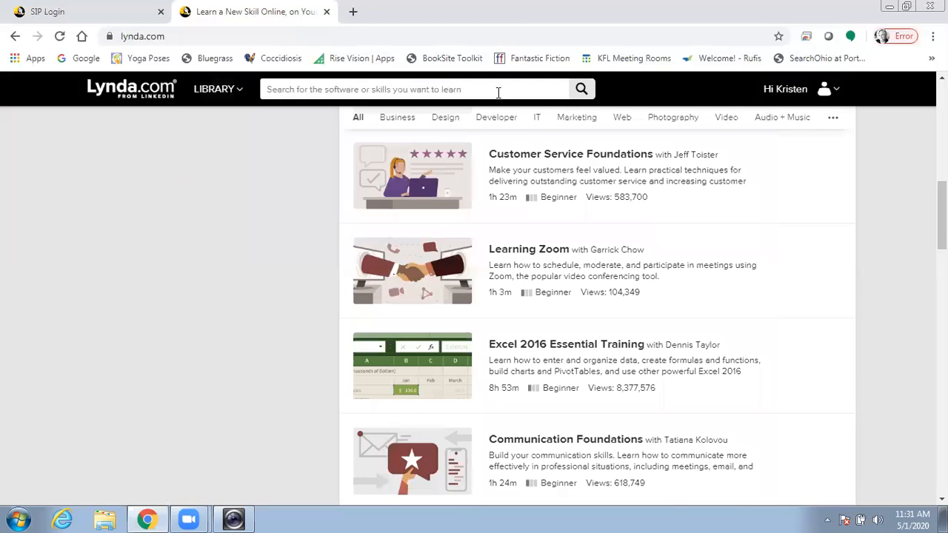
Search the library for 'working remotely' and scroll through its 4,907 results and filters.
{"action": "left_click", "coordinate": [422, 88]}
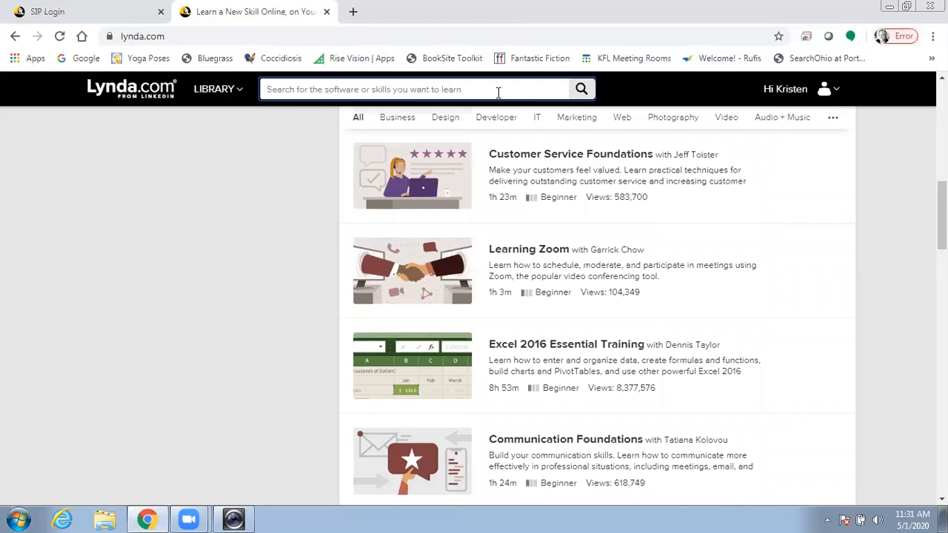
{"action": "type", "text": "working remotely"}
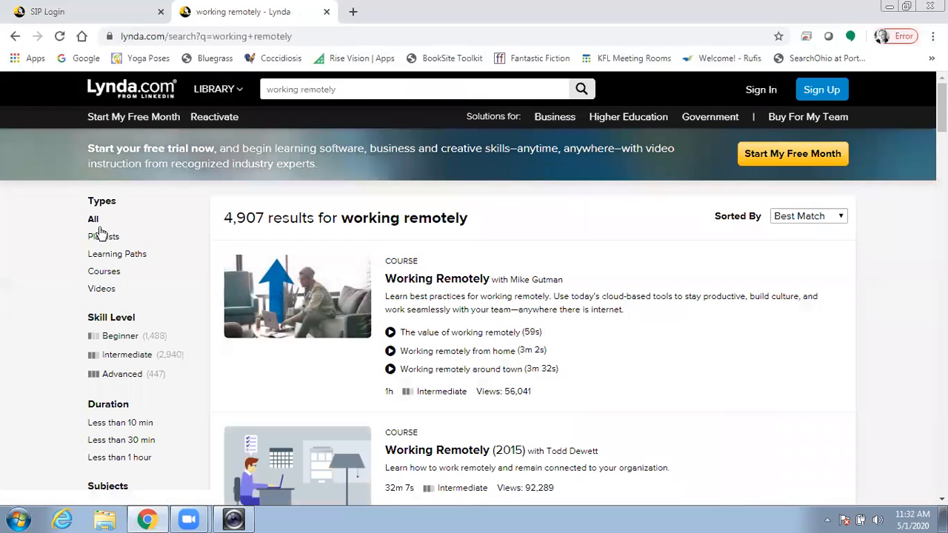
{"action": "mouse_move", "coordinate": [126, 339]}
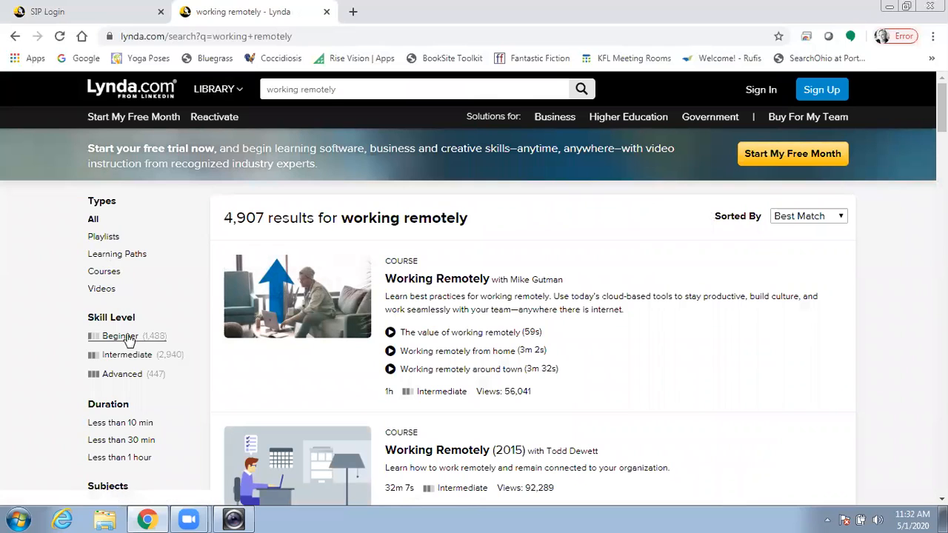
{"action": "scroll", "scroll_direction": "down", "scroll_amount": 3}
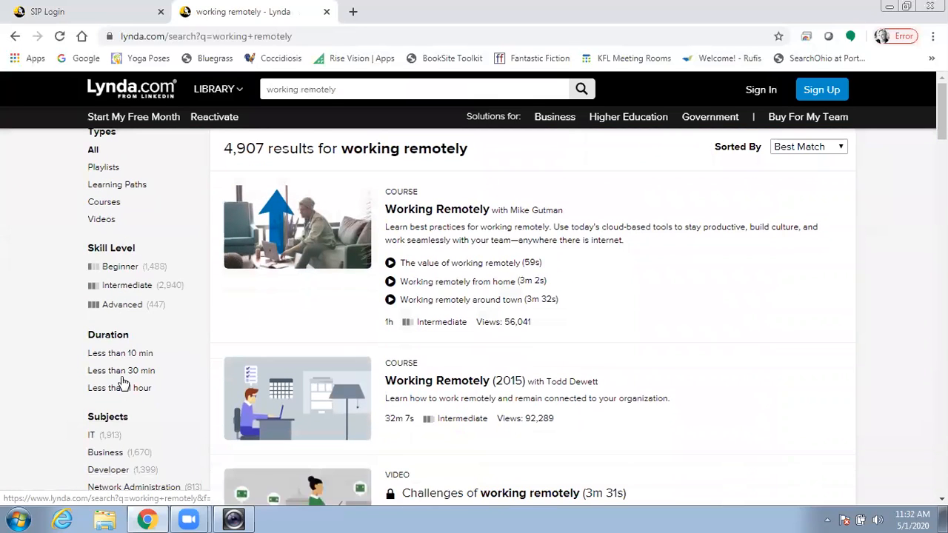
{"action": "scroll", "scroll_direction": "down", "scroll_amount": 3}
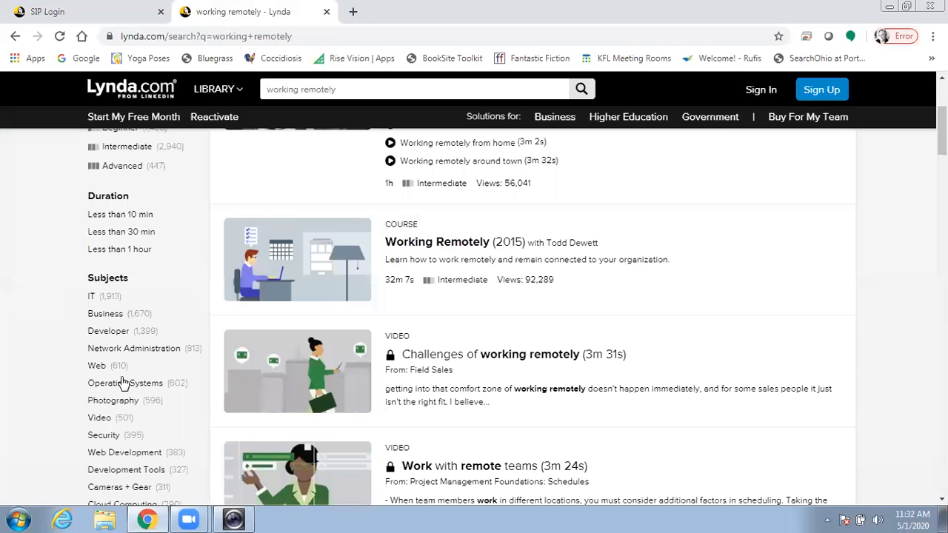
{"action": "left_click", "coordinate": [216, 89]}
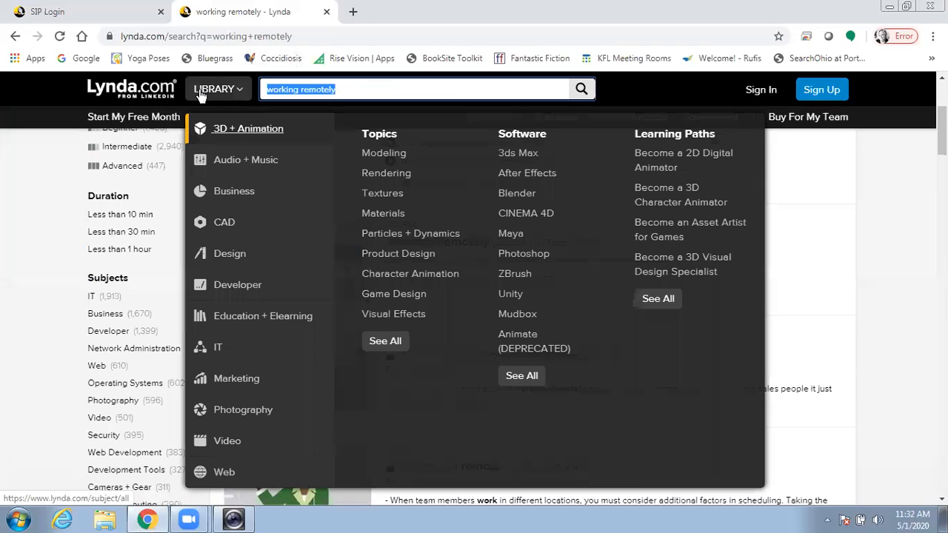
Search 'job searching' and narrow the results to Learning Paths.
{"action": "type", "text": "job searching"}
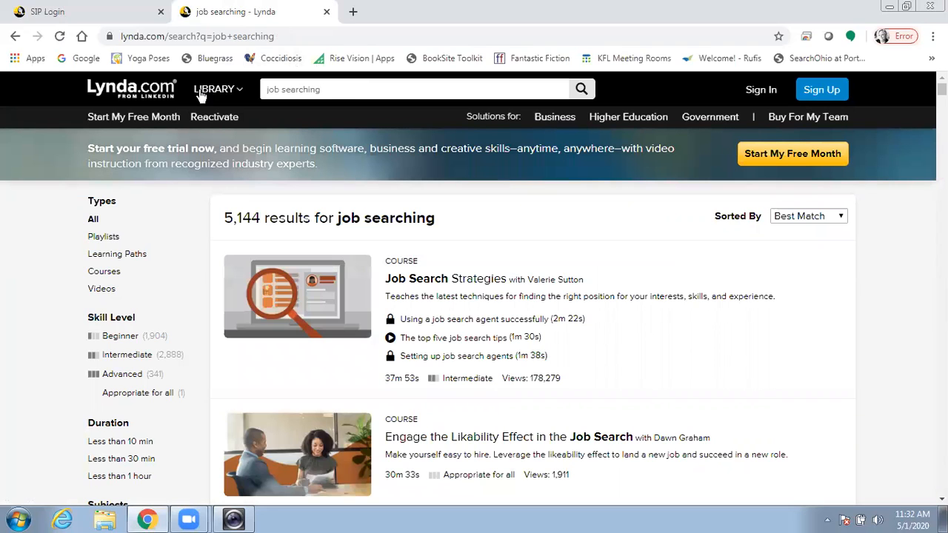
{"action": "mouse_move", "coordinate": [297, 295]}
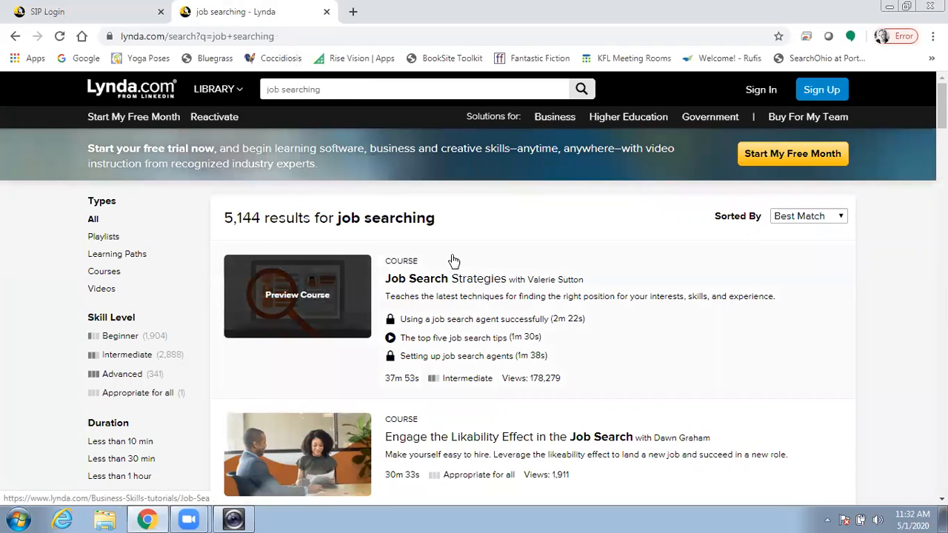
{"action": "mouse_move", "coordinate": [250, 250]}
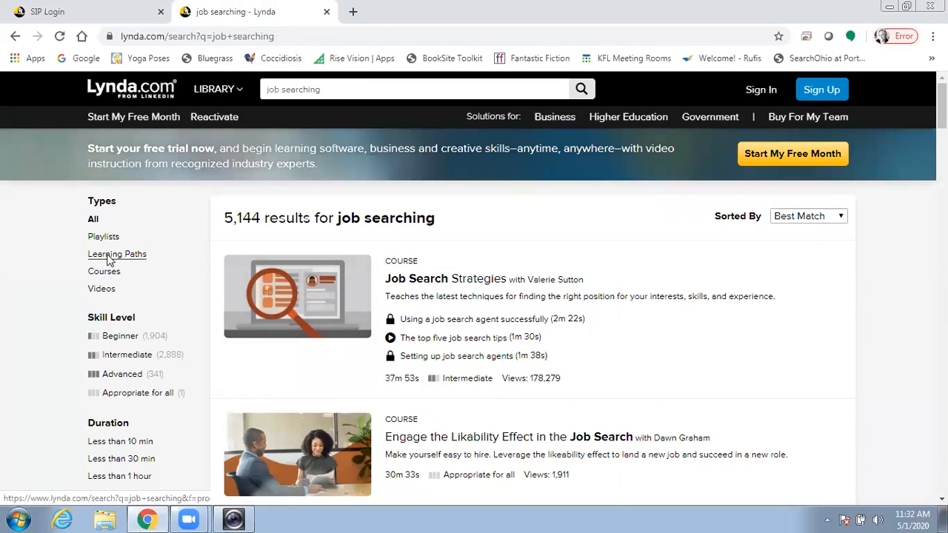
{"action": "left_click", "coordinate": [117, 255]}
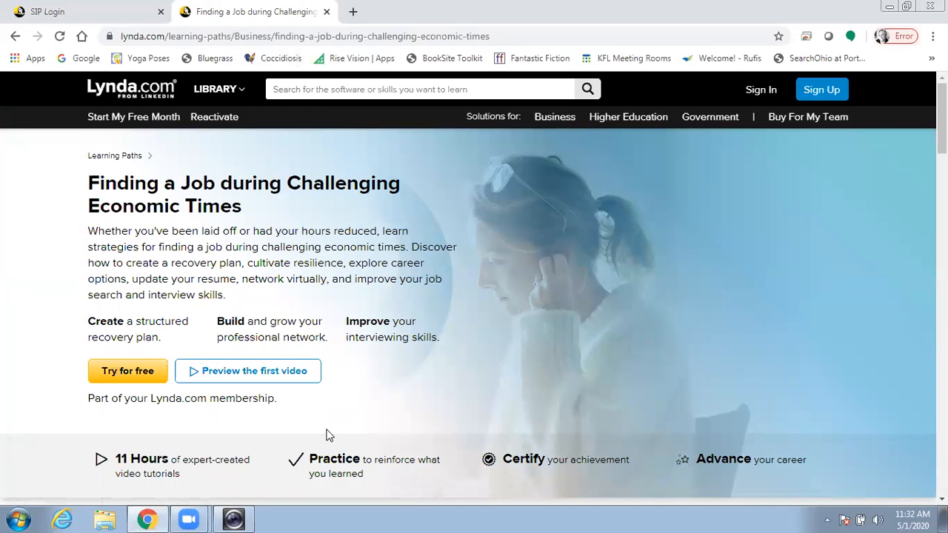
{"action": "mouse_move", "coordinate": [322, 428]}
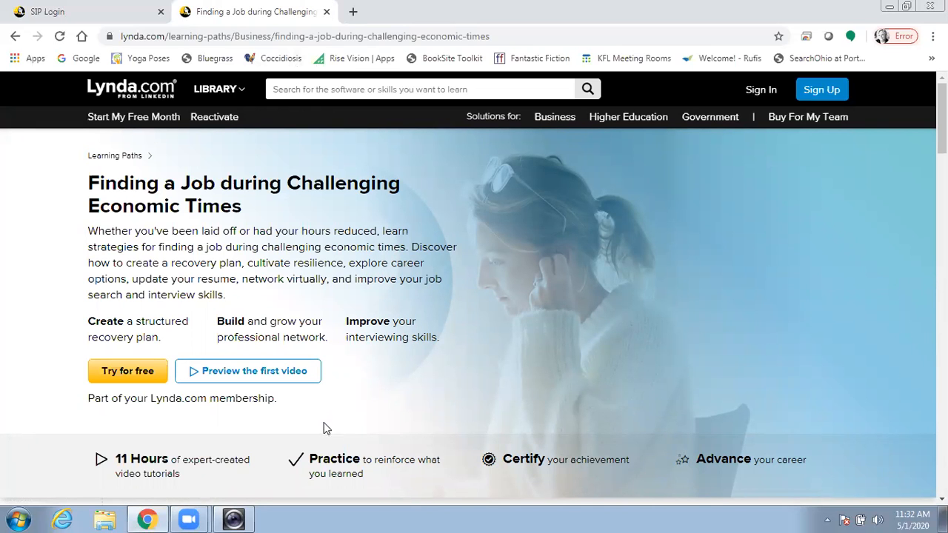
{"action": "left_click", "coordinate": [247, 370]}
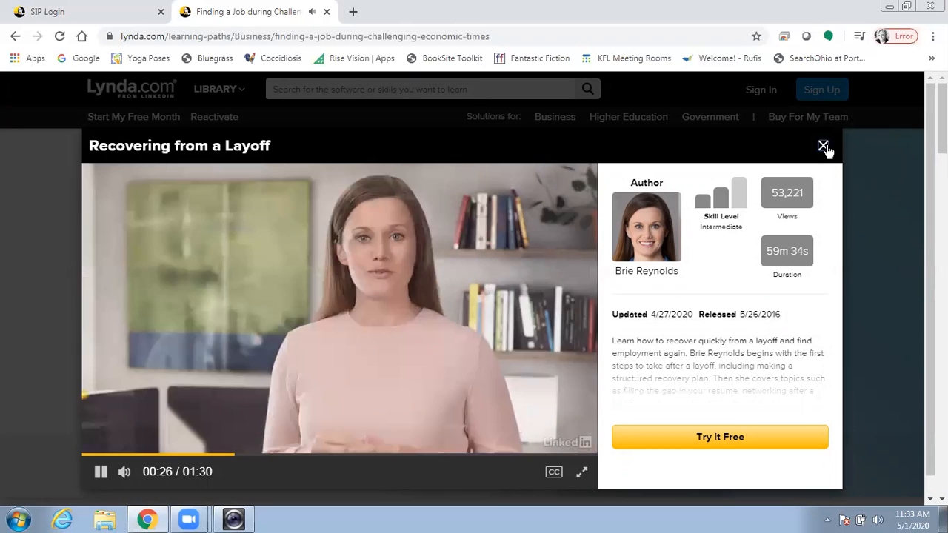
{"action": "left_click", "coordinate": [823, 145]}
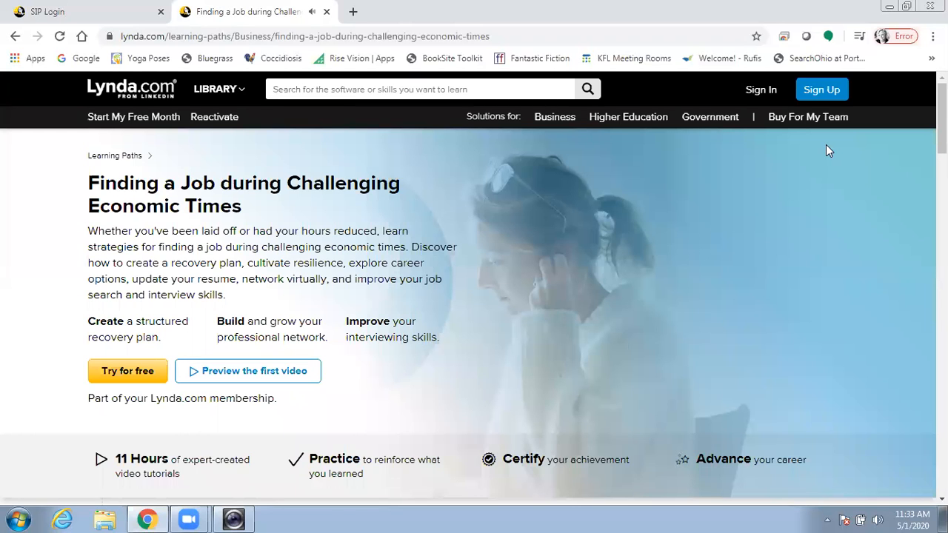
Search the library for 'yoga' and scroll through its 299 results.
{"action": "left_click", "coordinate": [427, 89]}
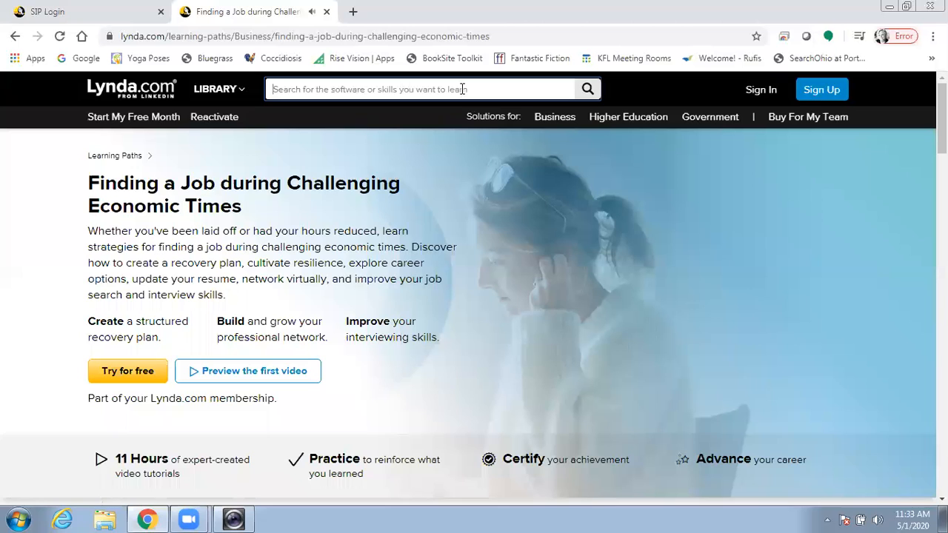
{"action": "type", "text": "y"}
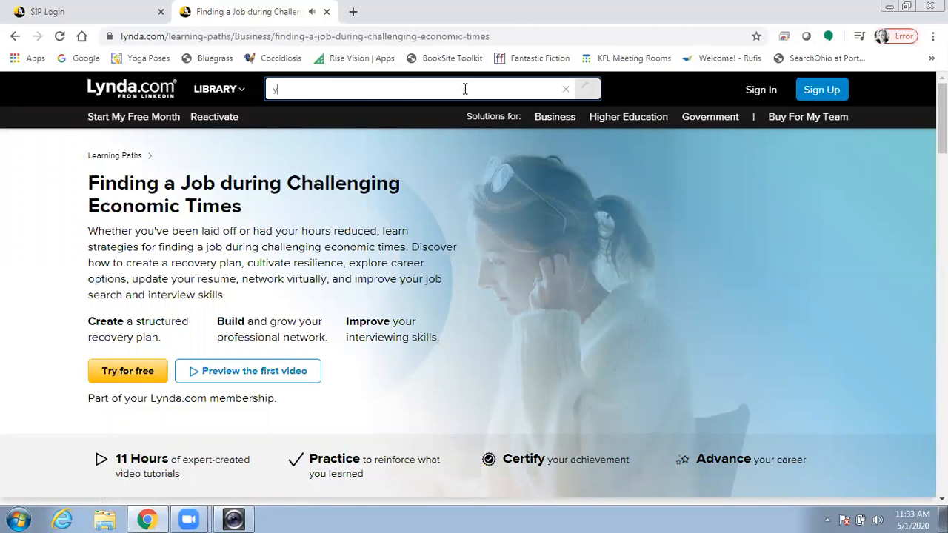
{"action": "type", "text": "oga"}
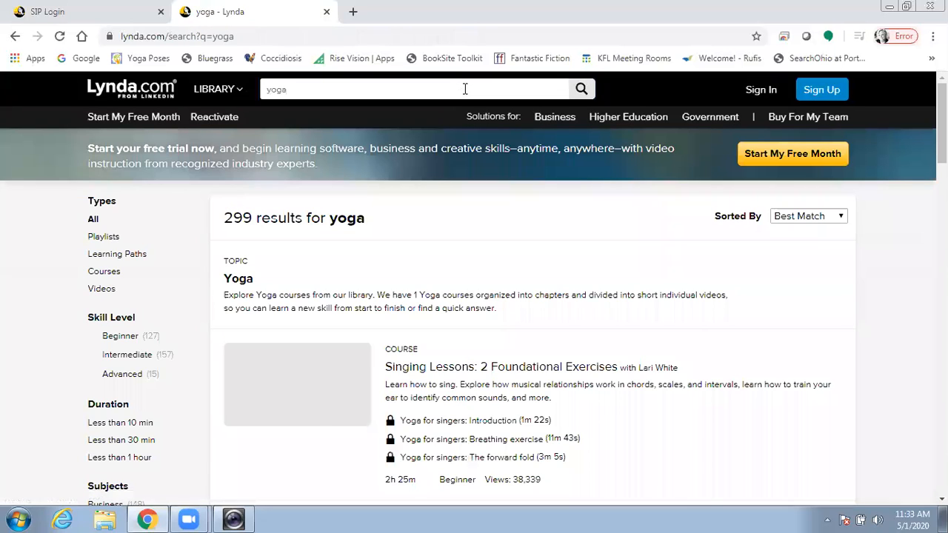
{"action": "scroll", "scroll_direction": "down", "scroll_amount": 3}
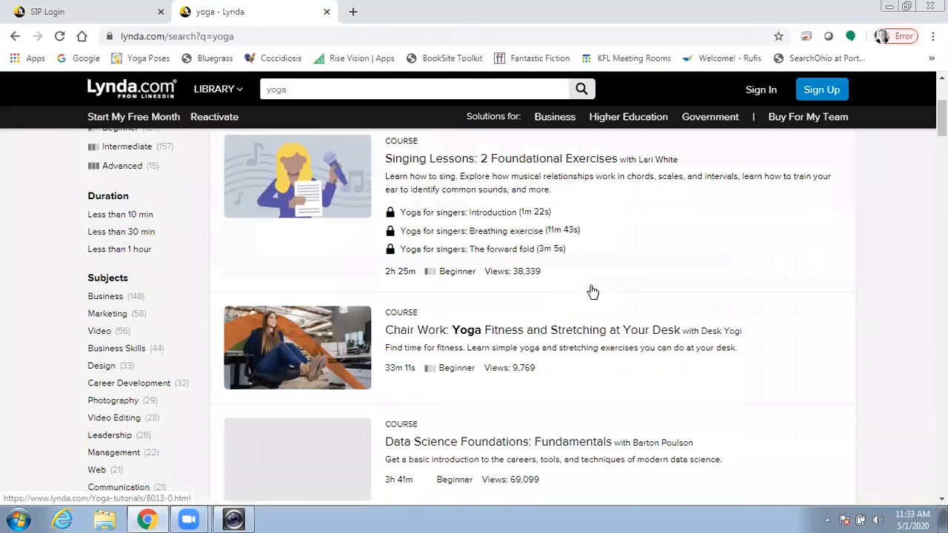
{"action": "mouse_move", "coordinate": [473, 337]}
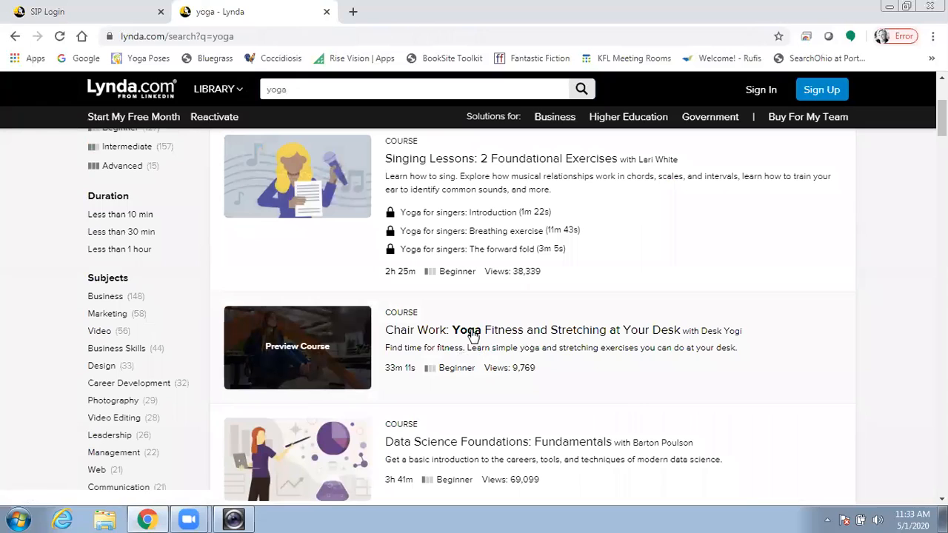